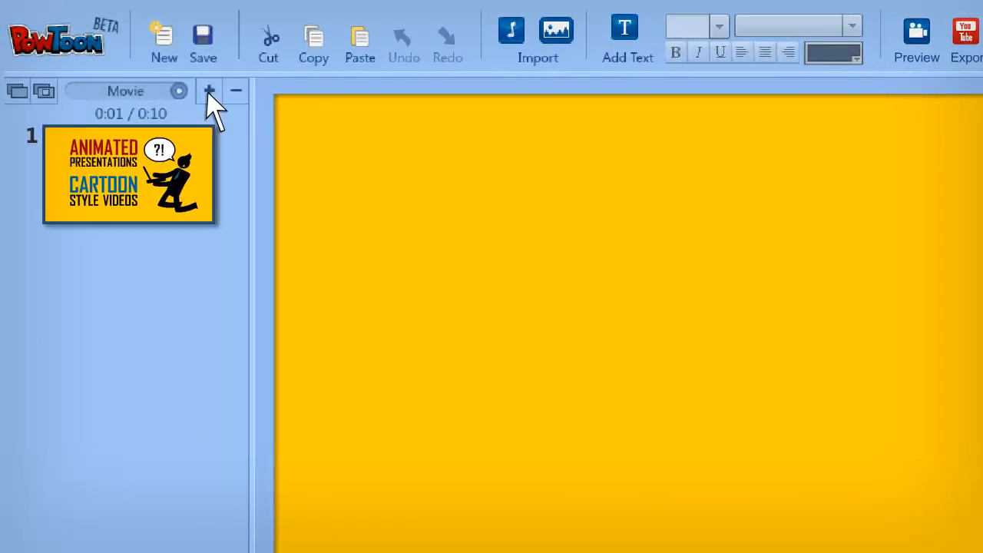
Add blank slides, place an 'AWESOMENESS!' comic burst on slide 2, and play the presentation
left_click(209, 91)
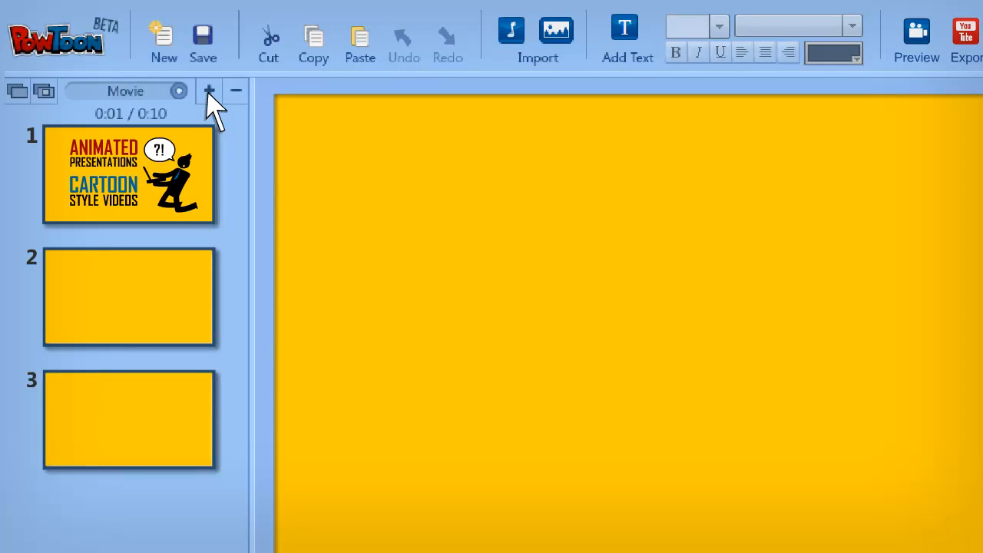
left_click(627, 37)
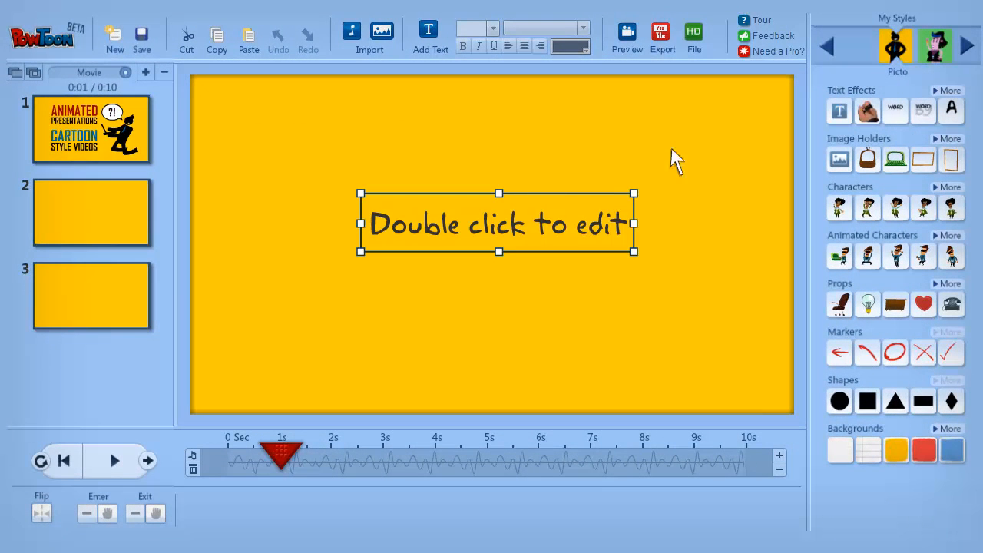
type("Awesomene")
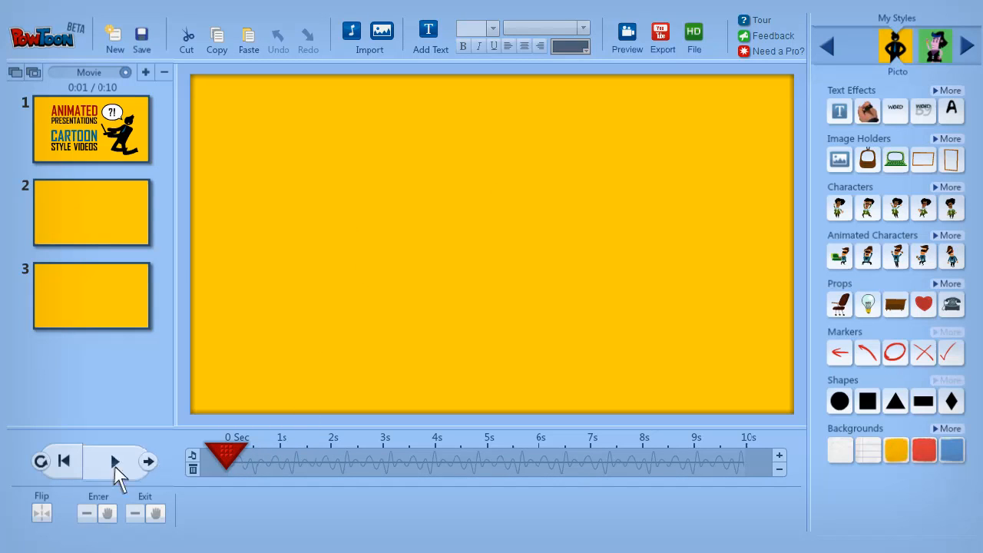
left_click(113, 461)
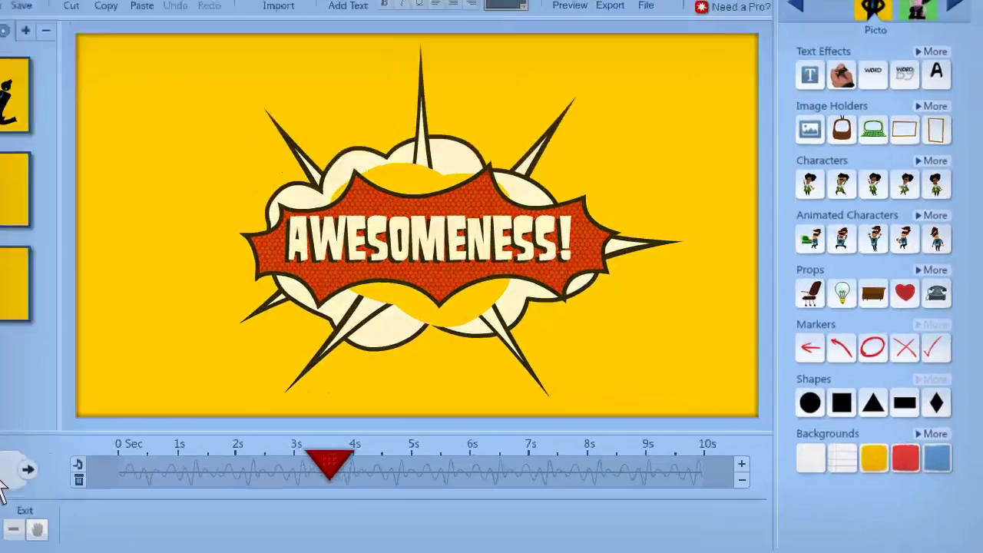